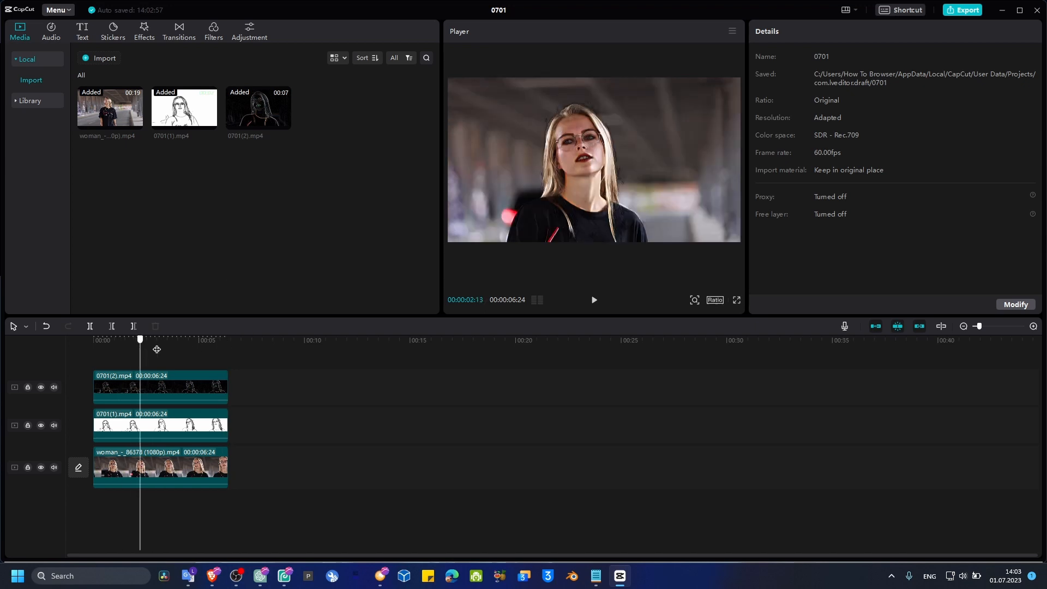
Select the two line-art overlay clips on the upper tracks for Color burn blending at 41% opacity
click(160, 387)
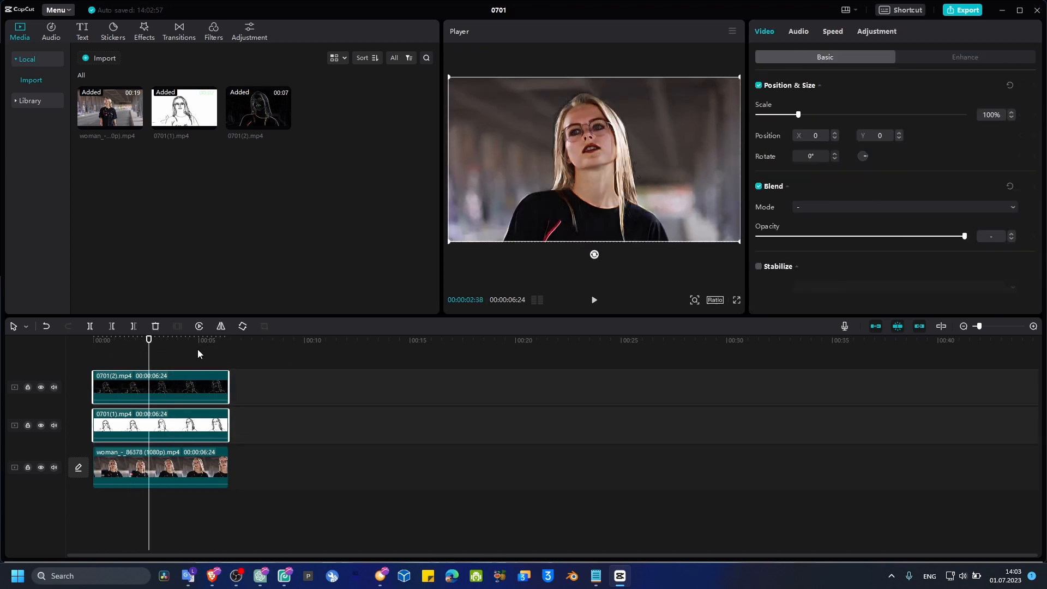
click(194, 339)
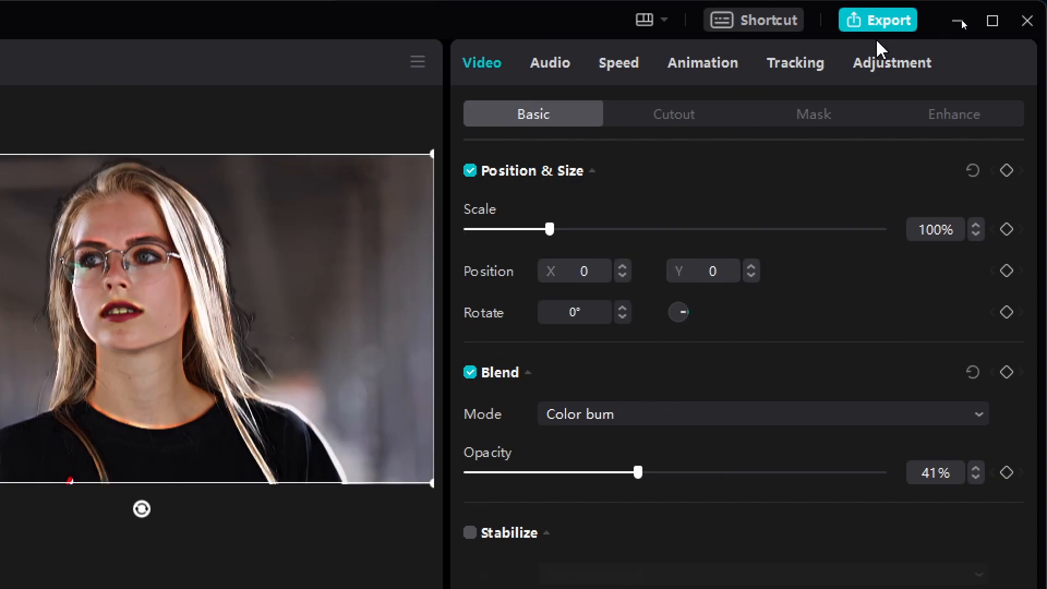
Set the 0701(3) export to 4K resolution with Higher bit rate
click(878, 20)
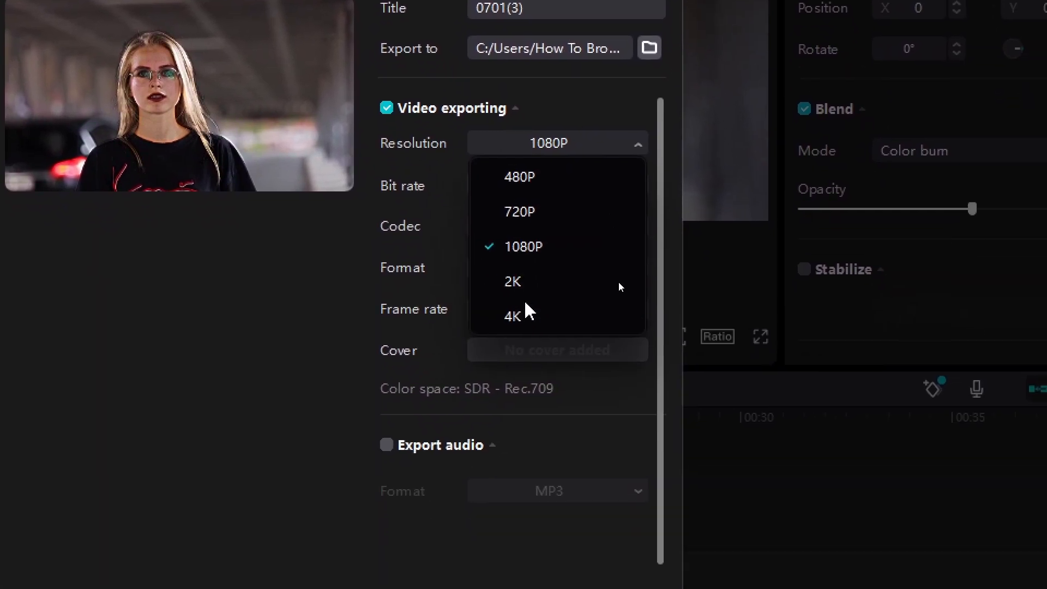
click(511, 315)
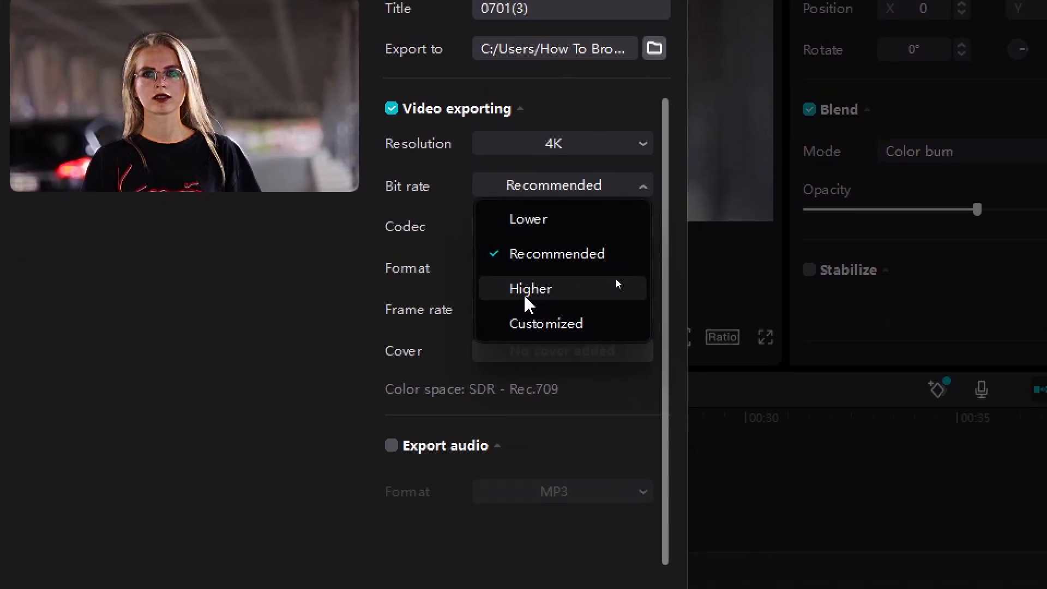
click(530, 288)
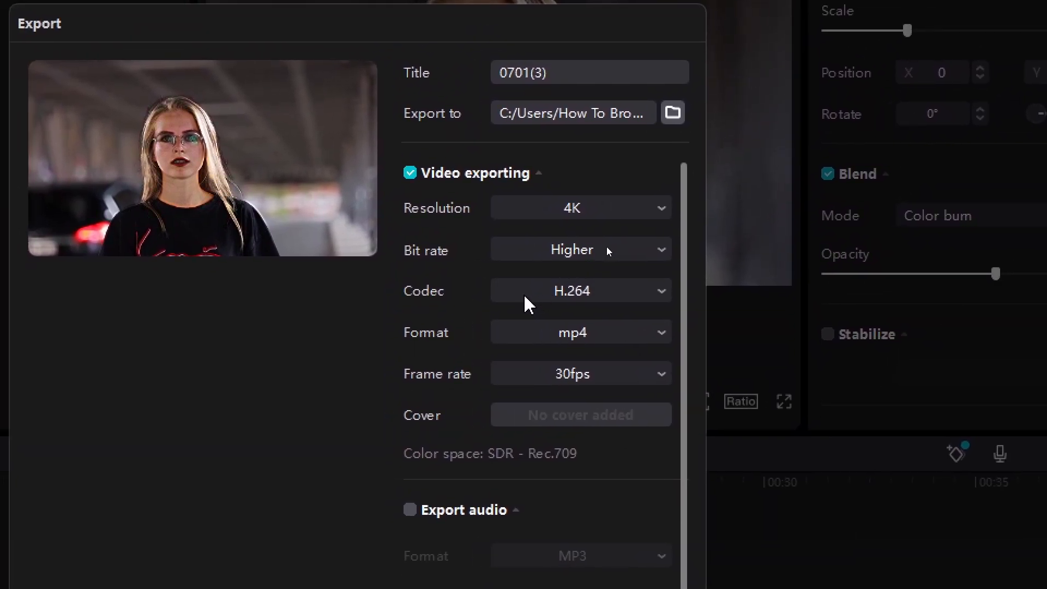
scroll(down, 3)
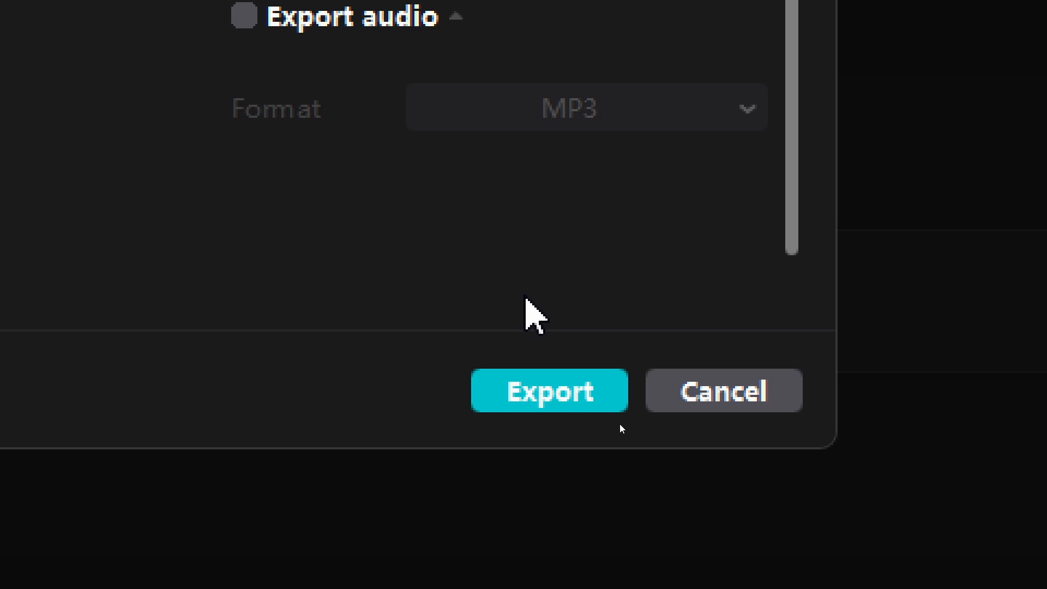
scroll(up, 3)
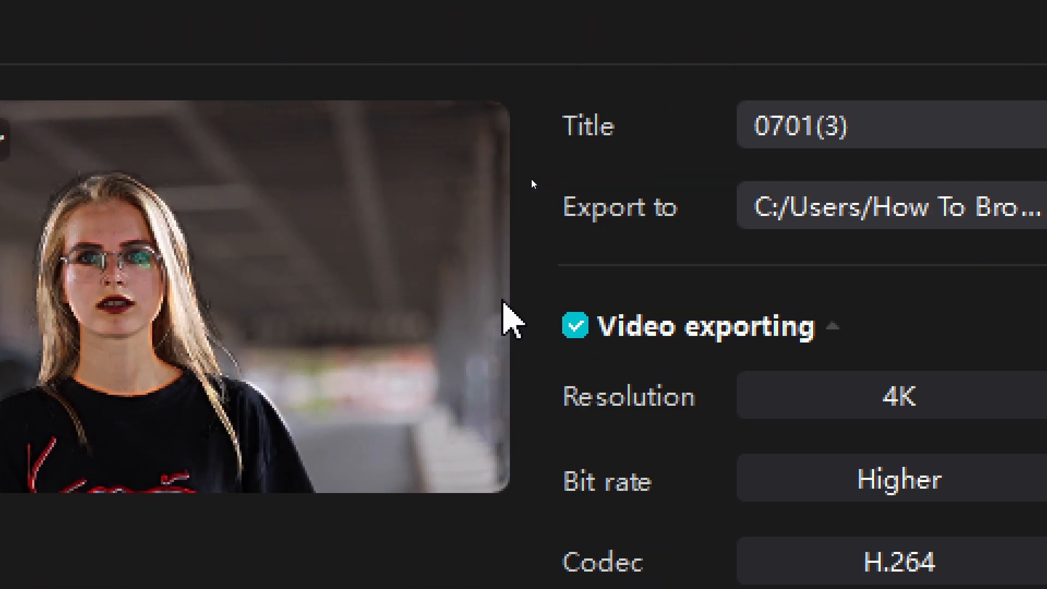
scroll(down, 3)
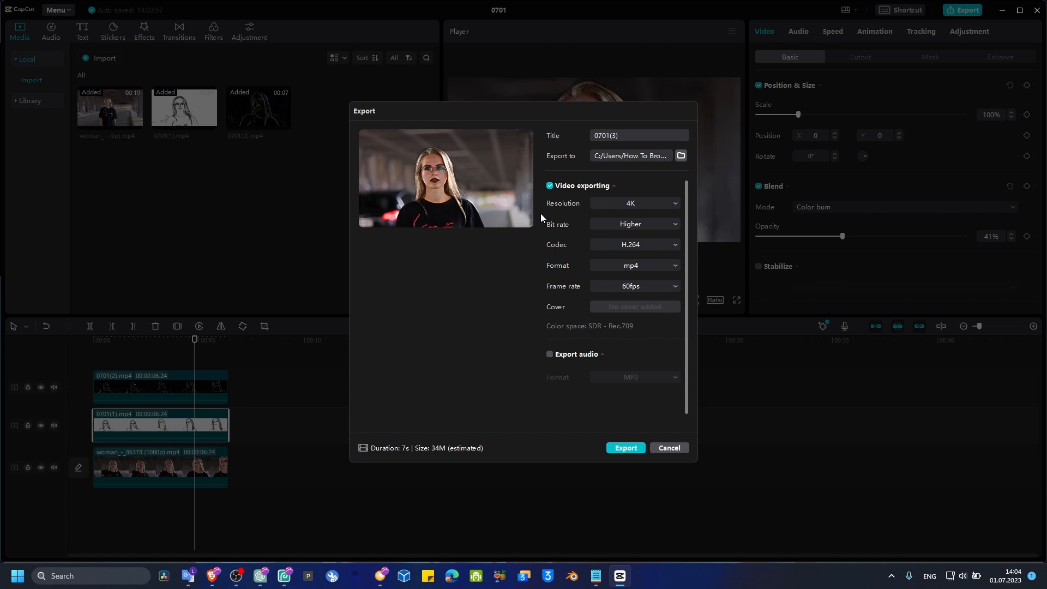
mouse_move(856, 360)
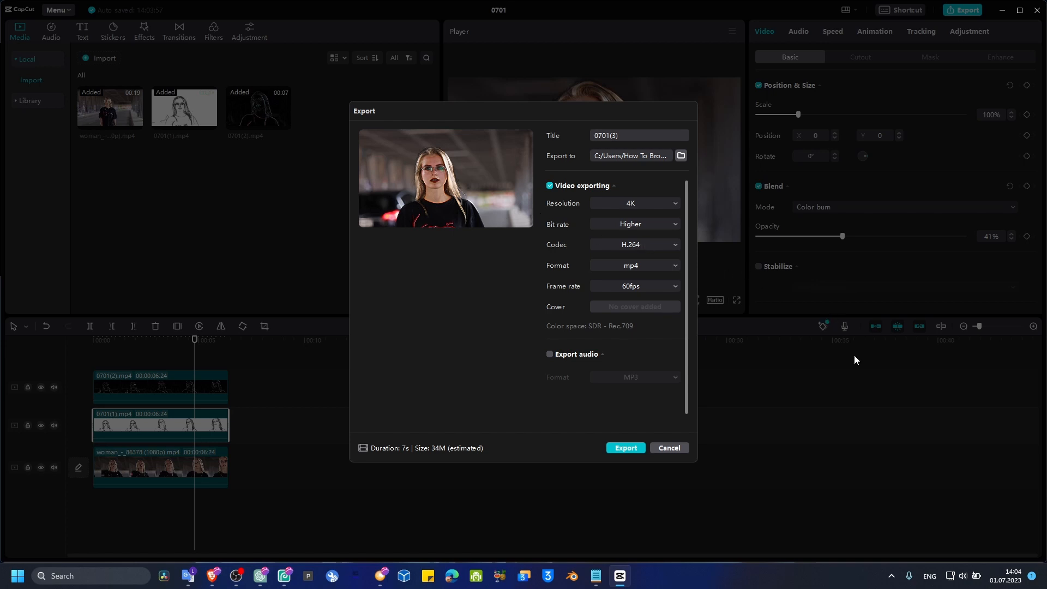
mouse_move(725, 582)
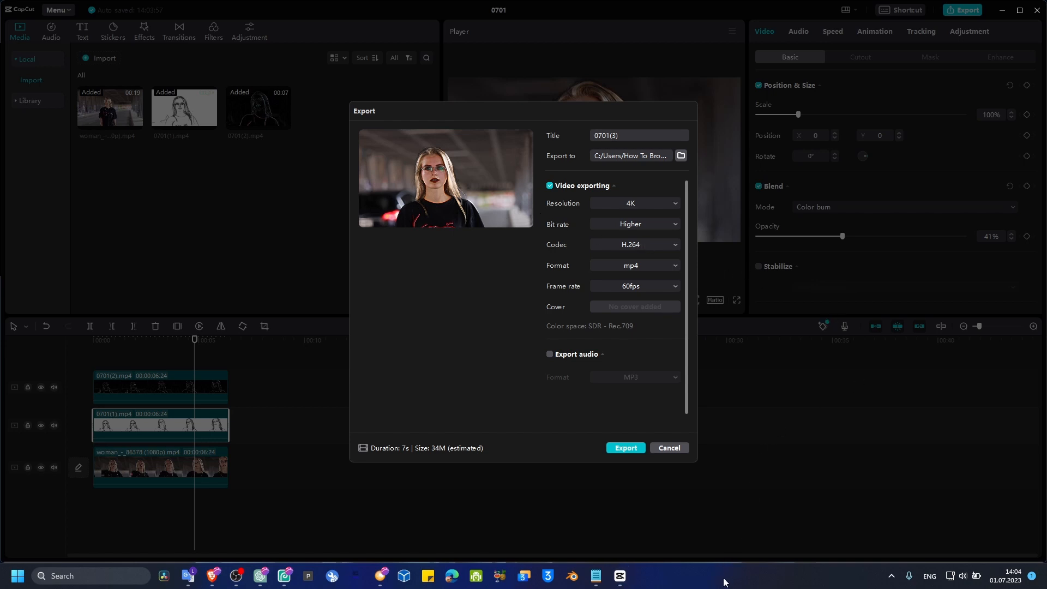